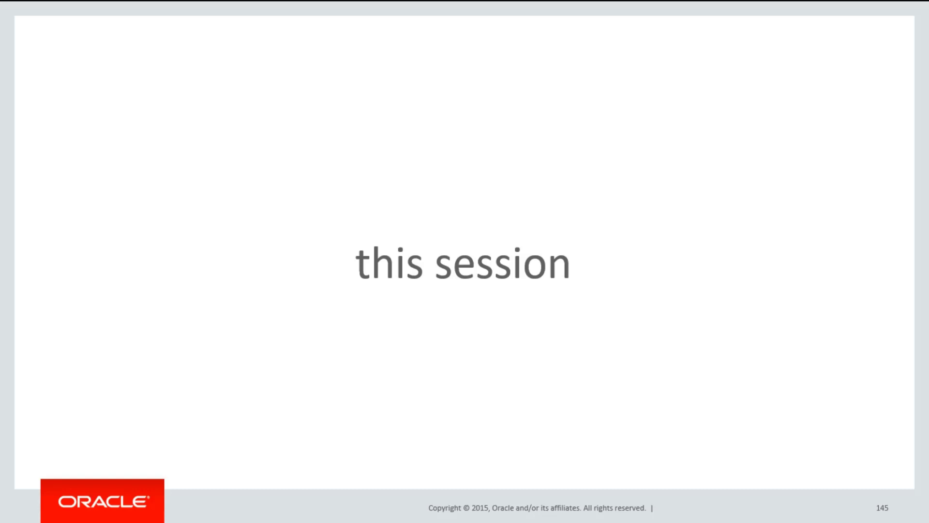
Advance the slide show to slide 146, 'partitioned tables ... the bigger picture'
{"action": "key", "text": "right"}
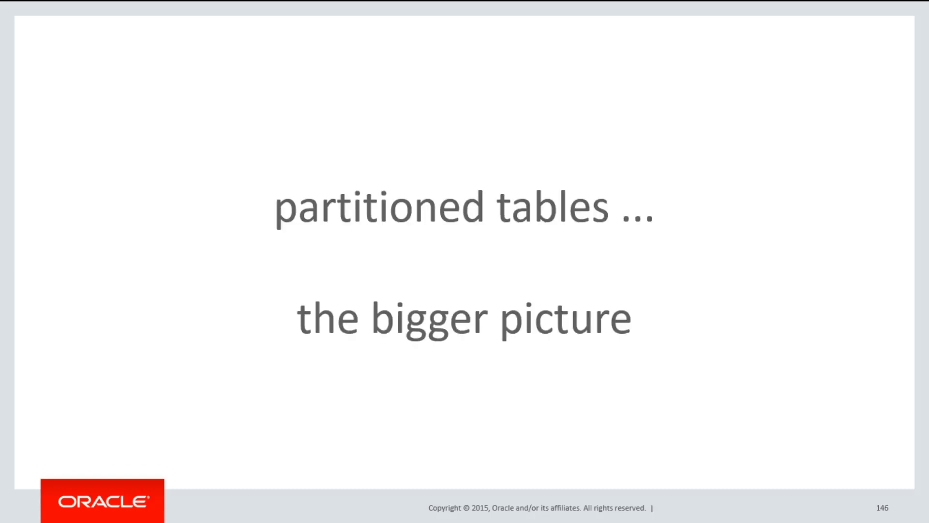